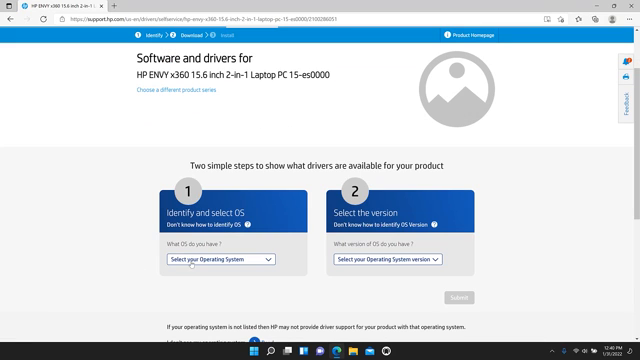
Choose Windows 11 and its version for the HP ENVY x360 driver list
click(400, 260)
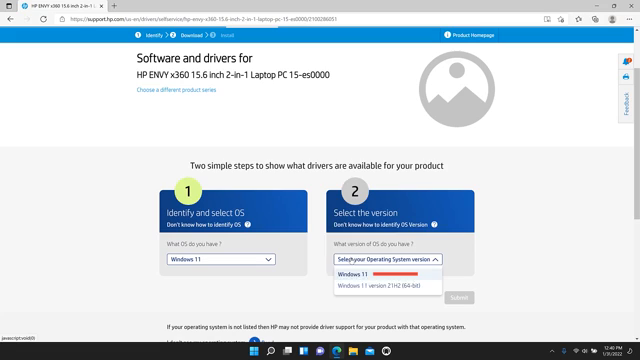
click(355, 272)
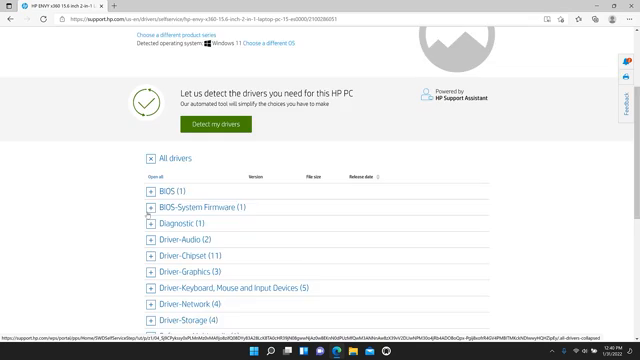
scroll(down, 3)
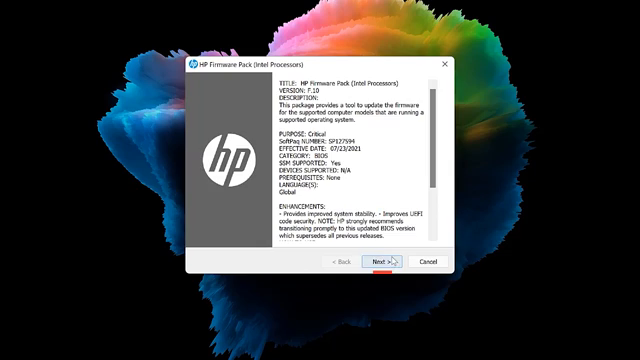
Skip the Firmware Pack description and accept the license terms
click(382, 261)
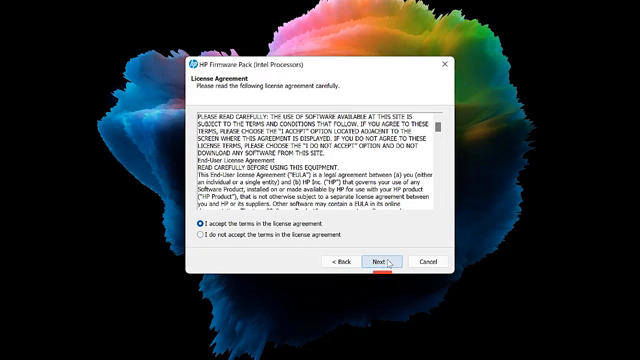
click(380, 260)
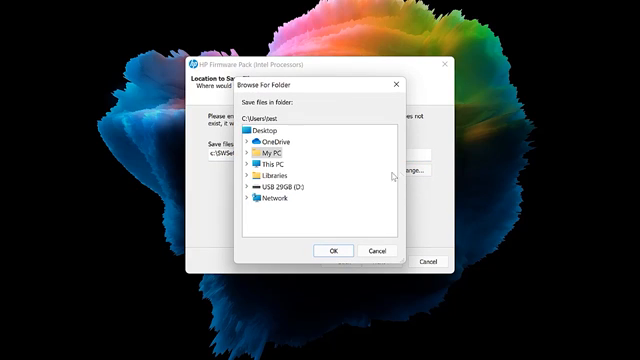
Save the firmware package files to USB 29GB (D:)
click(290, 186)
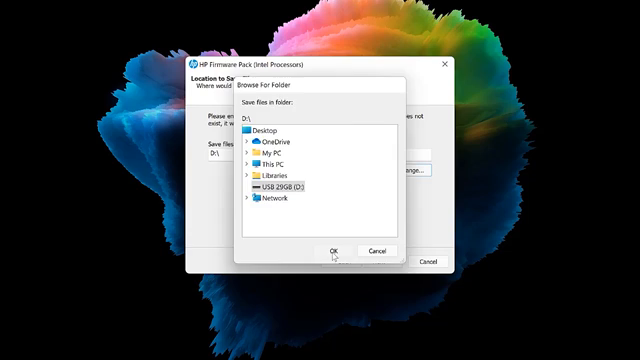
click(333, 251)
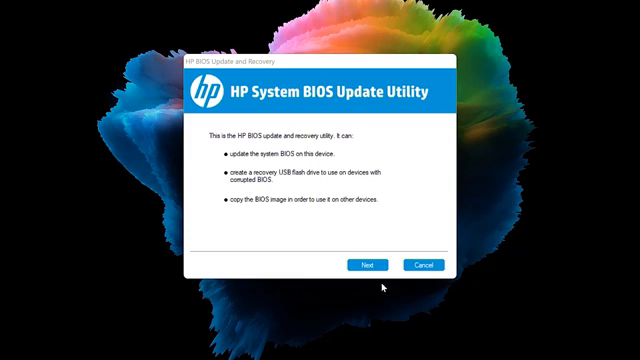
Choose Create Recovery USB flash drive and target drive D: USB 29GB
click(365, 264)
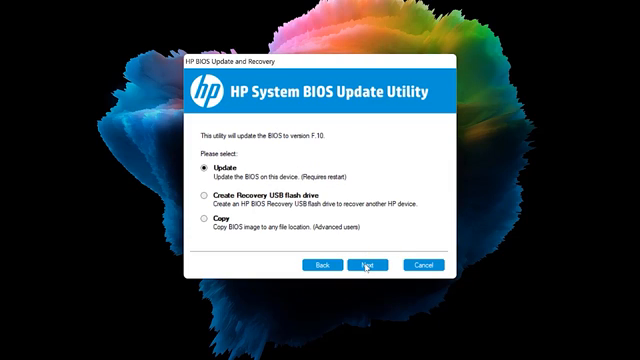
click(202, 191)
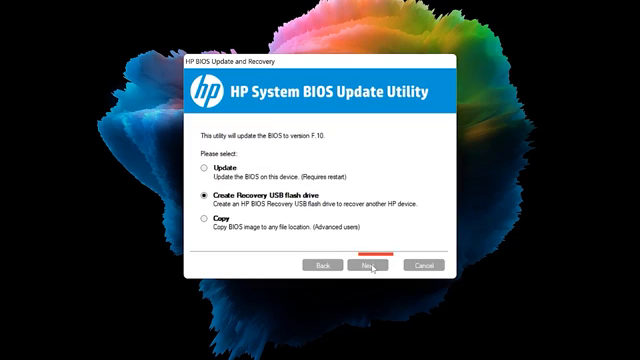
click(371, 264)
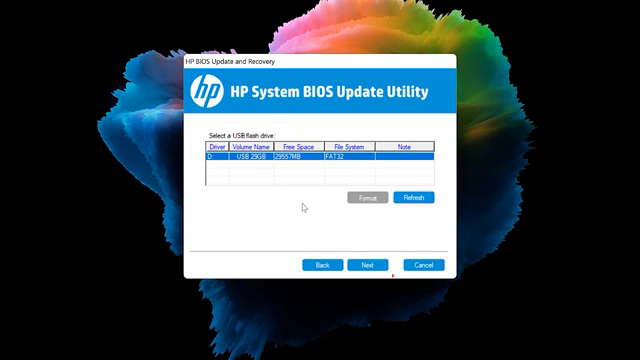
click(369, 264)
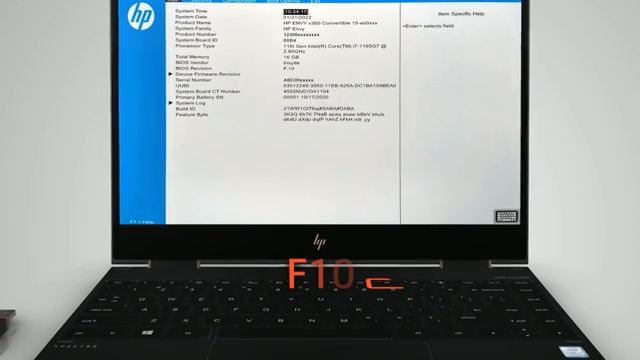
Confirm Yes to 'Save Changes and Exit?' with F10 and Enter
key(F10)
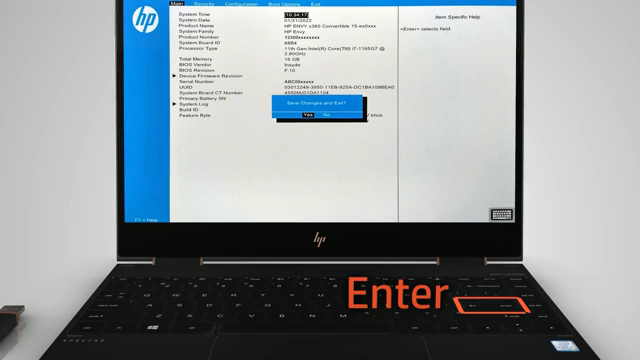
key(Enter)
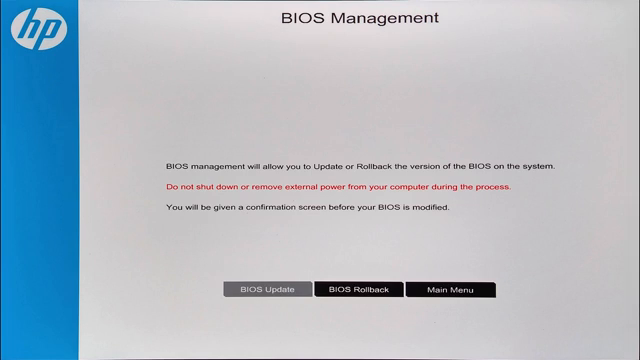
Start BIOS Update, pick HP_TOOLS - USB Drive, and open the Hewlett-Packard folder
click(257, 290)
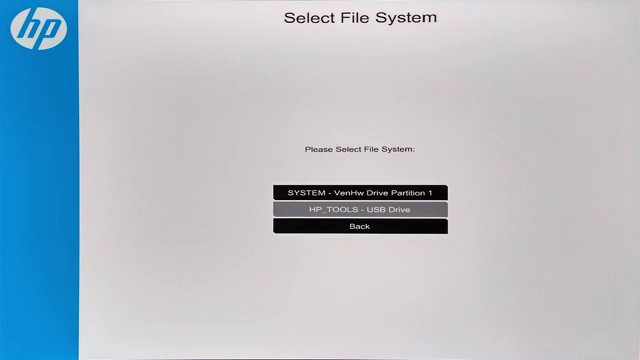
click(366, 210)
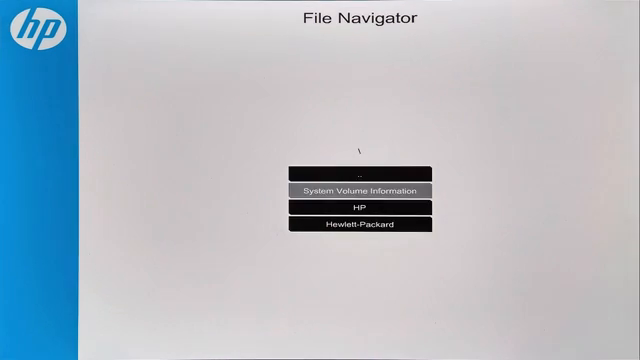
click(360, 224)
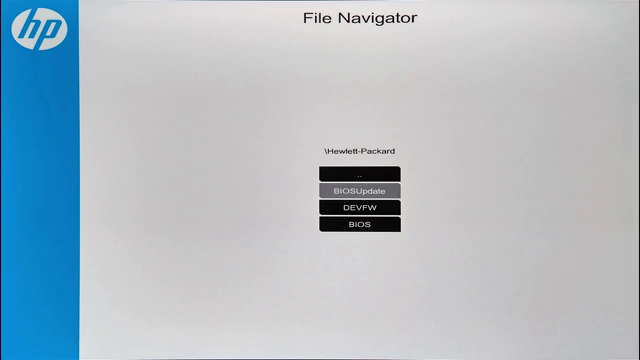